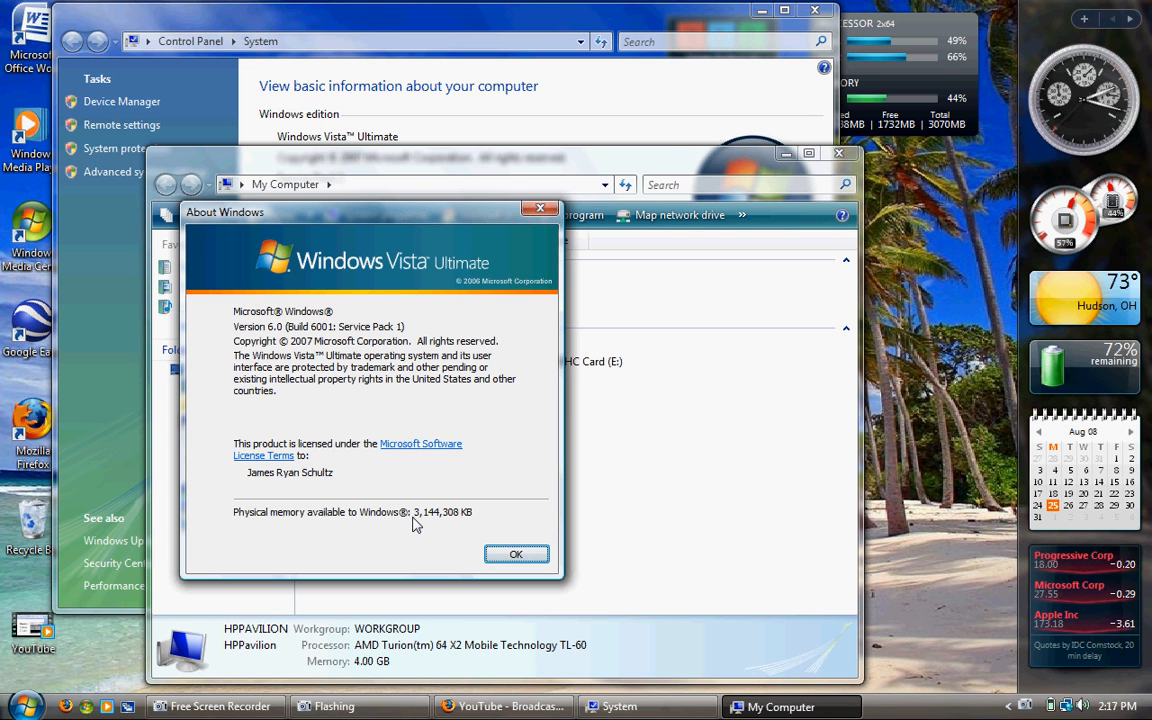
mouse_move(428, 524)
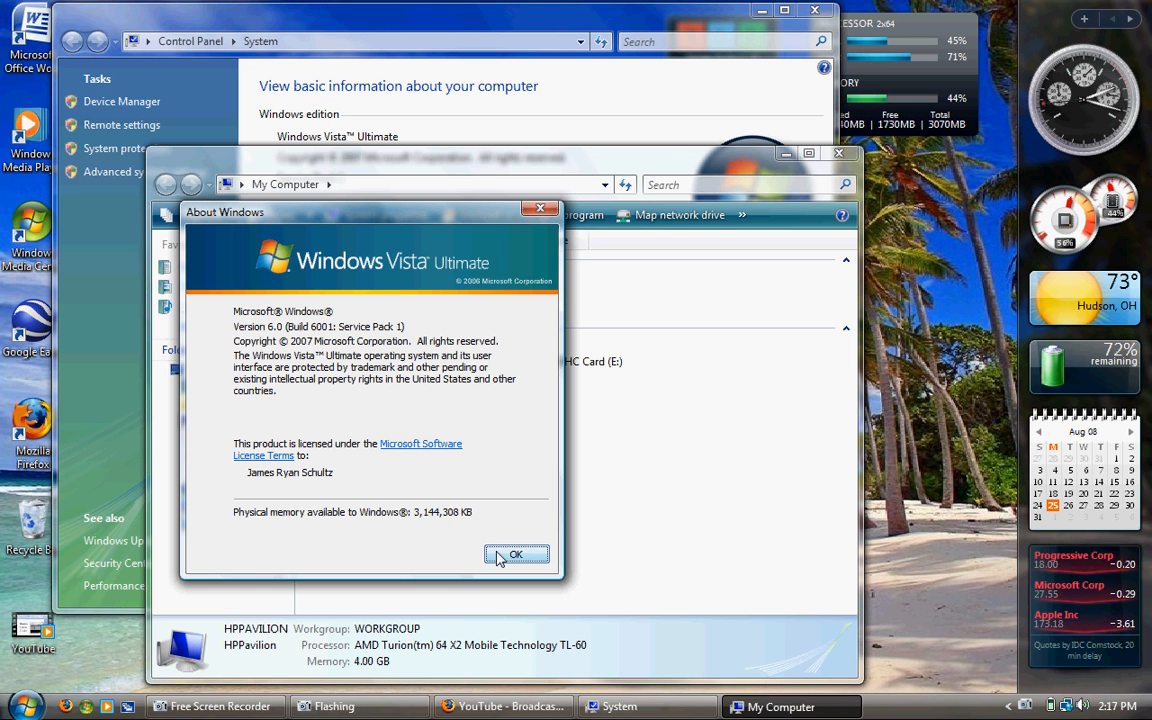
Step: Dismiss the About Windows dialog after noting 3,144,308 KB physical memory
click(516, 556)
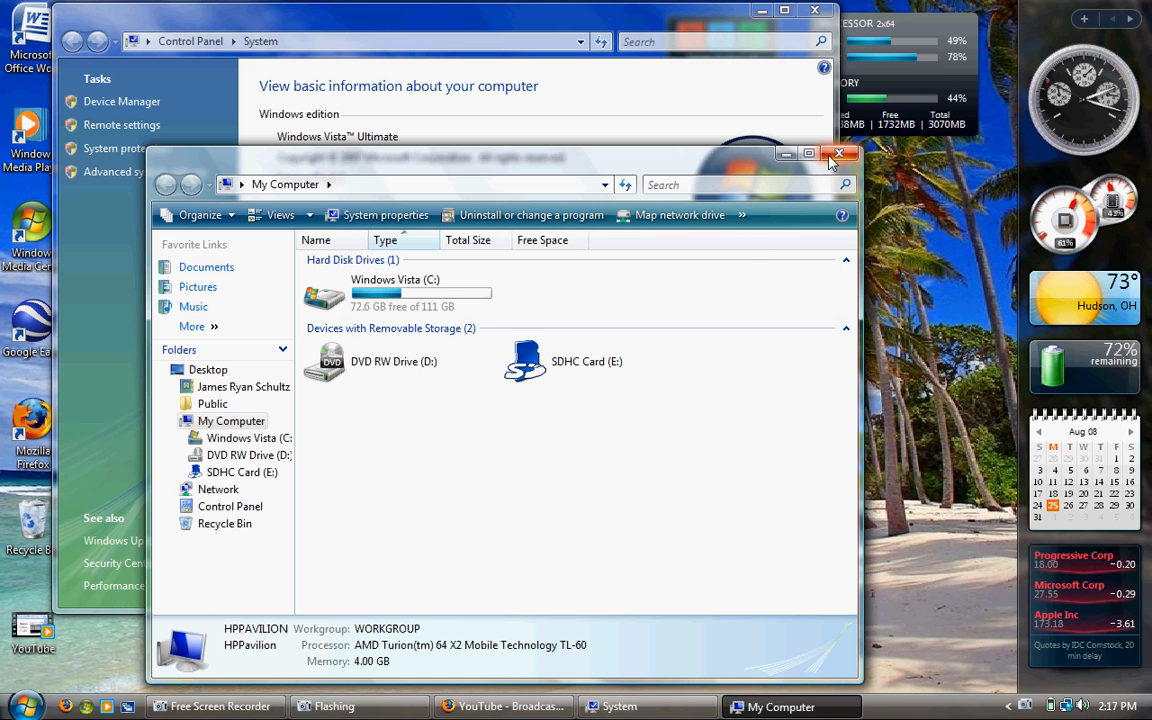
Step: Close the Computer window, then reopen the Computer drive list from the Start menu
click(838, 154)
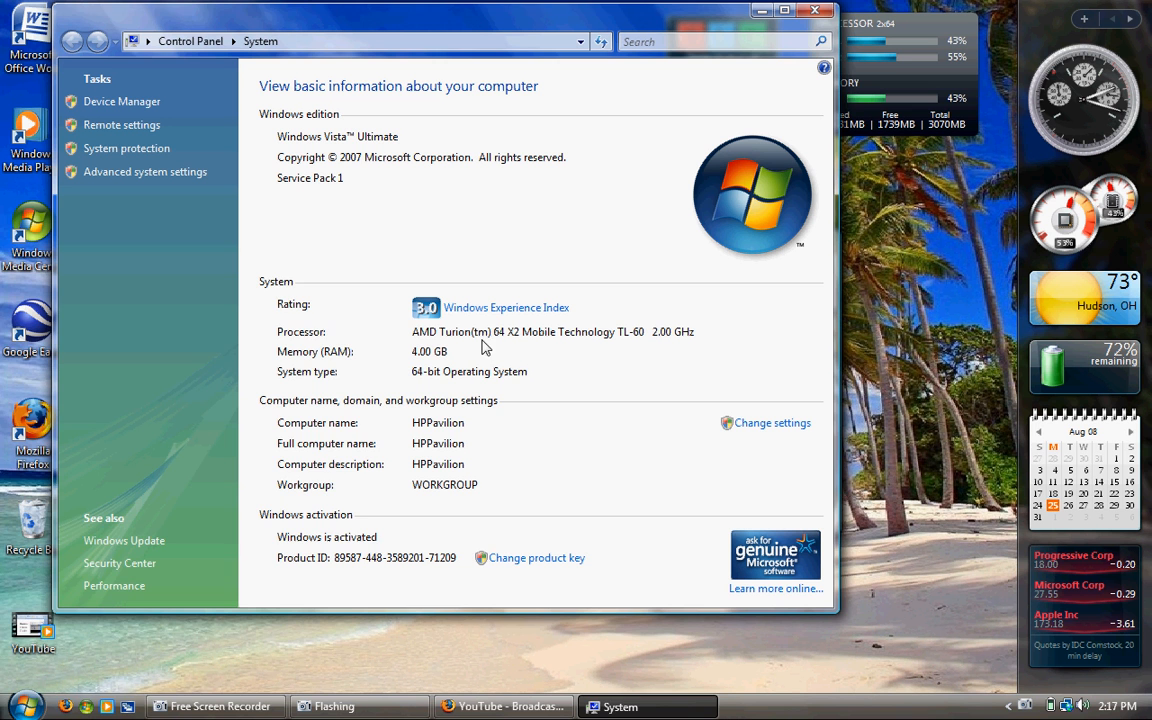
click(16, 706)
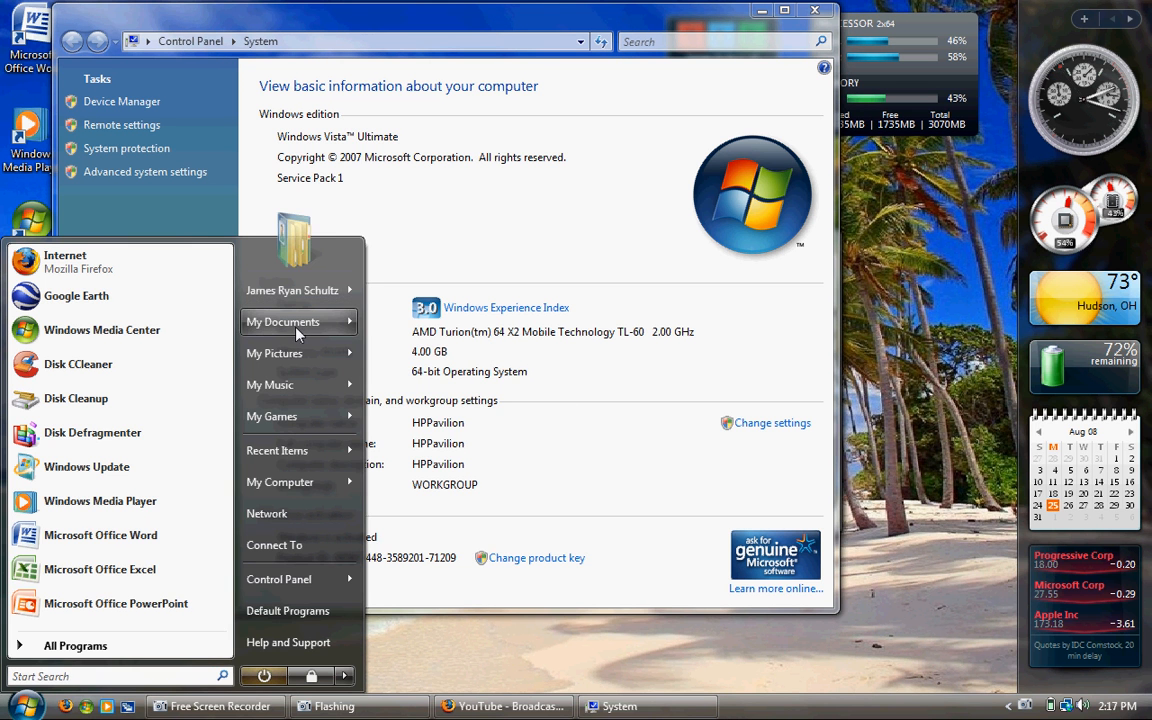
click(512, 434)
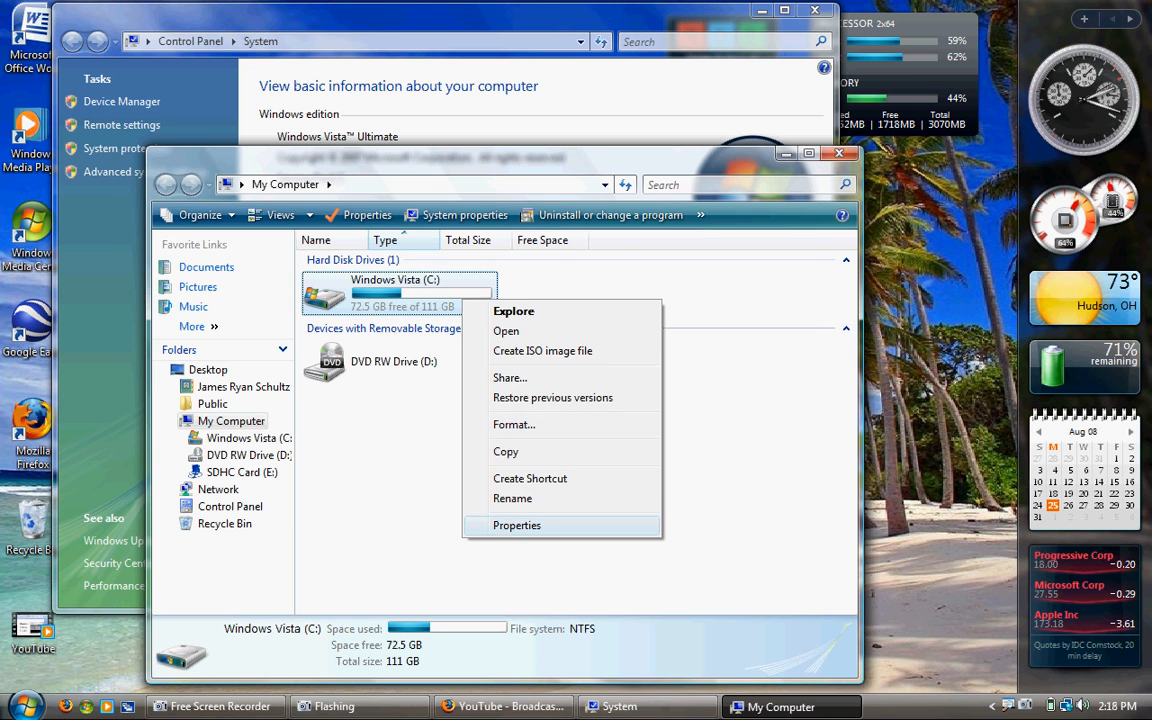
Step: Dismiss the drive C: context menu without choosing an option
click(516, 524)
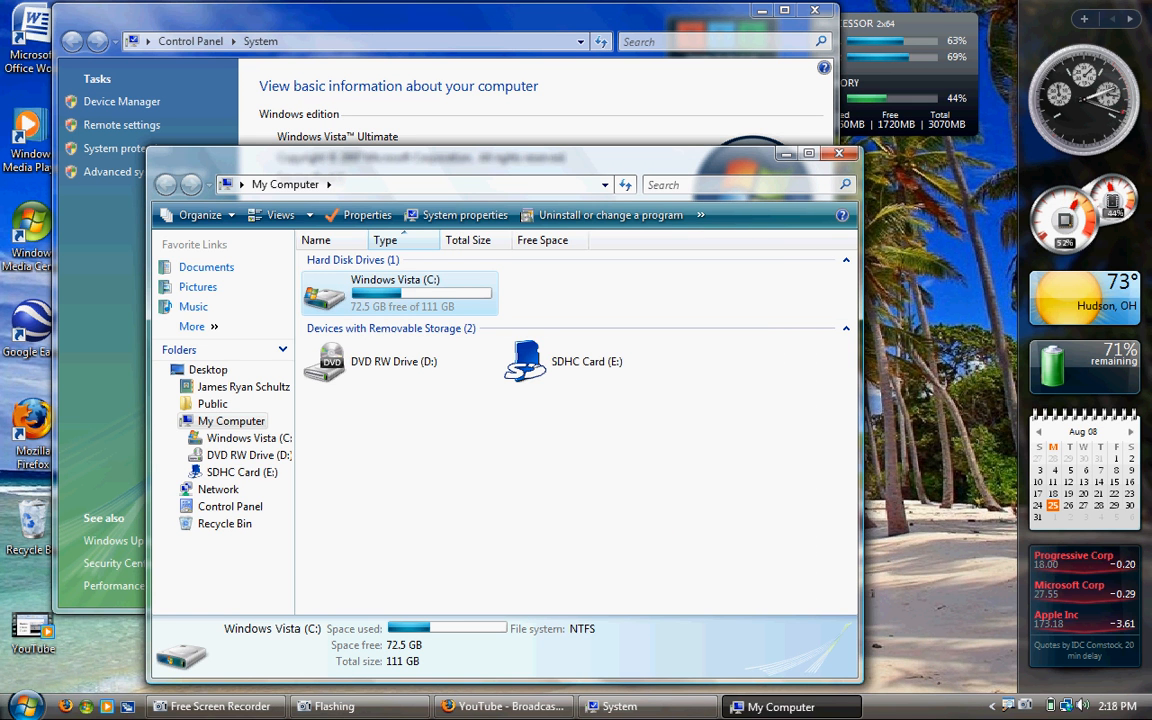
Step: Browse drive C: and view Properties of Program Files (x86) (2.22 GB) and Program Files
double_click(396, 296)
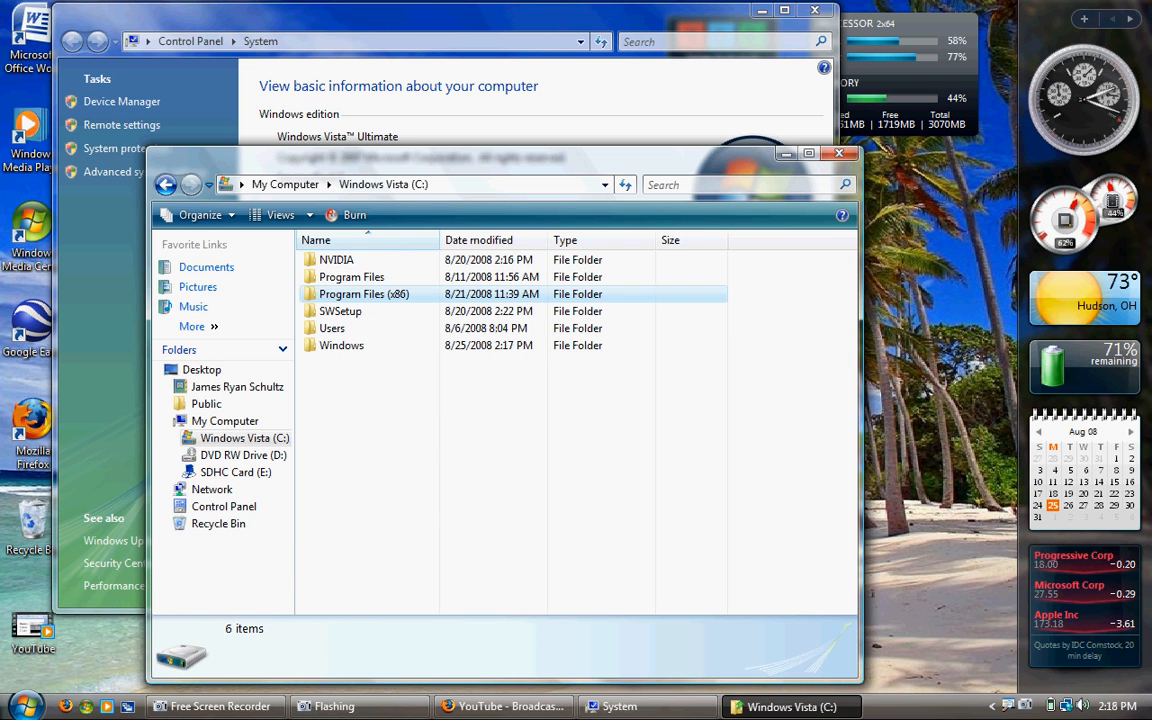
click(352, 276)
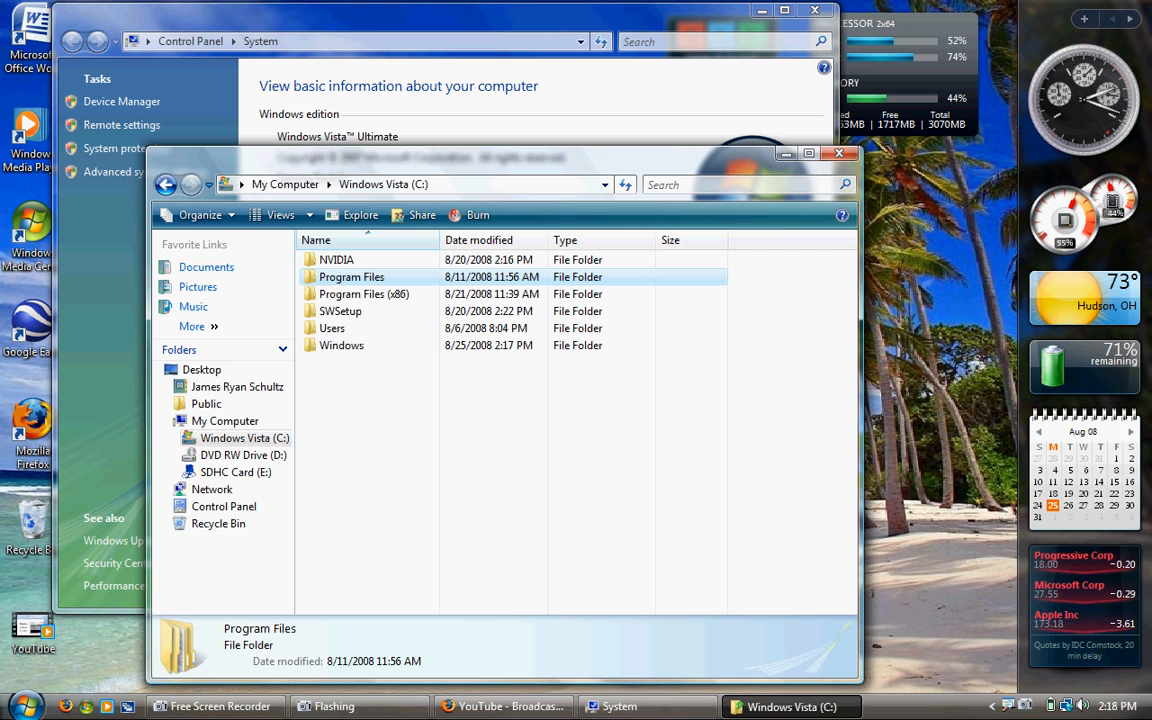
mouse_move(352, 276)
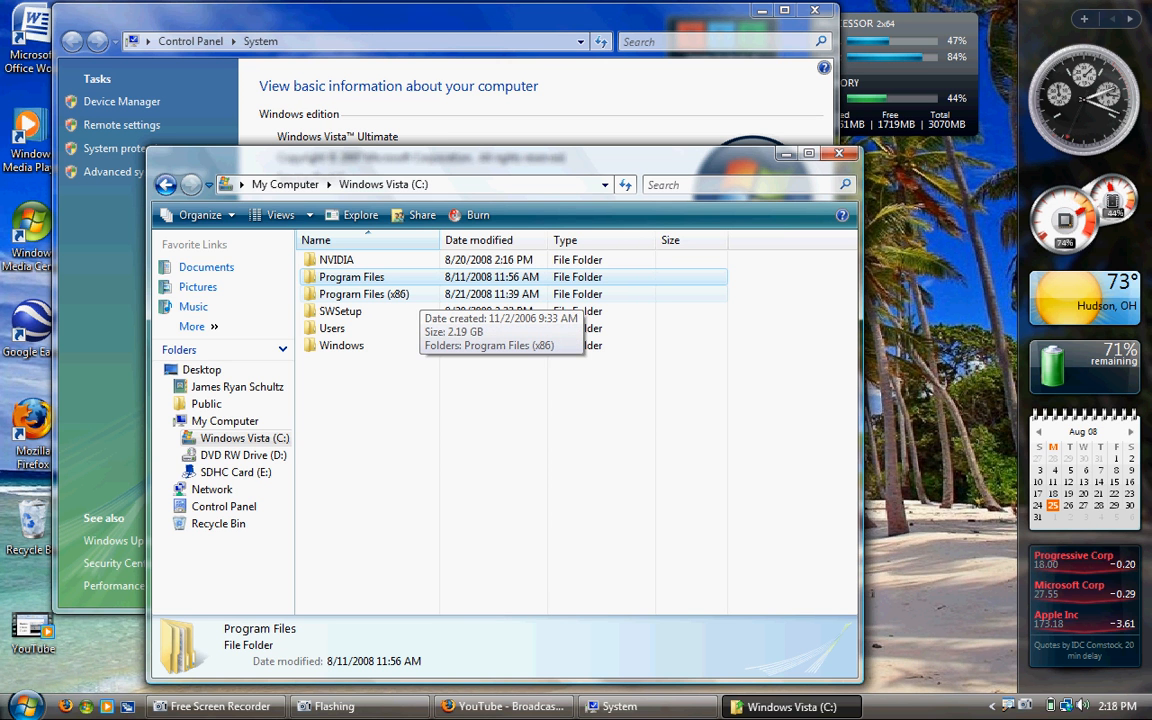
right_click(364, 292)
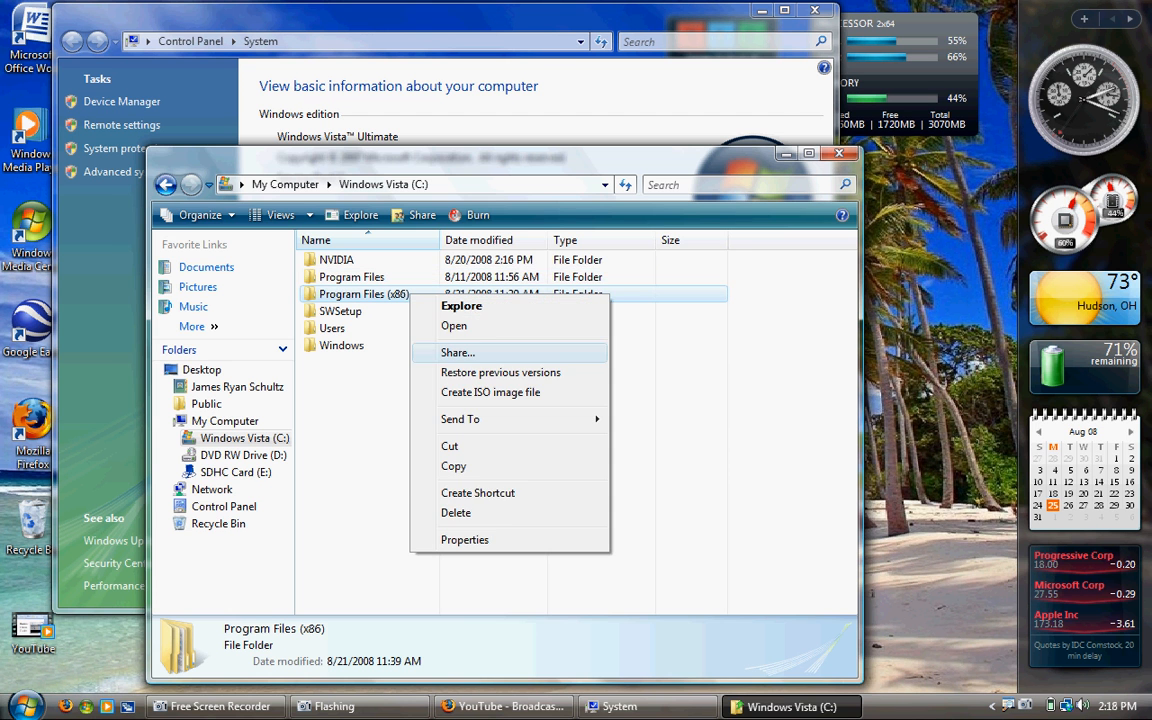
click(464, 540)
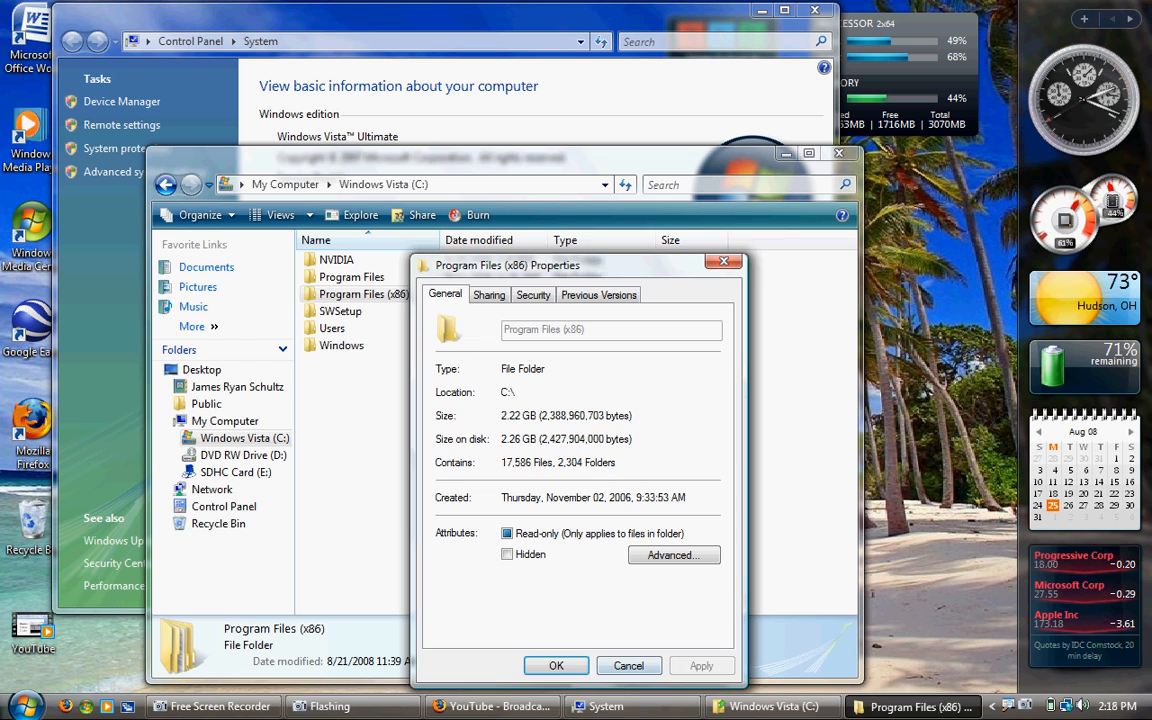
right_click(348, 276)
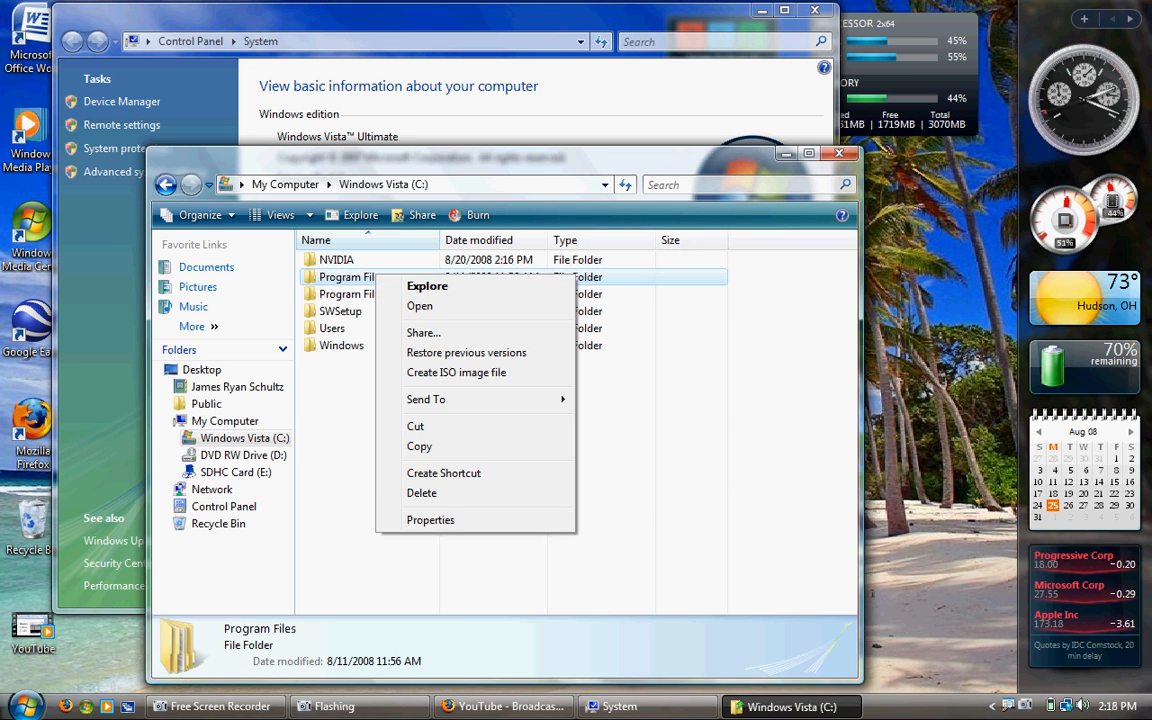
click(430, 520)
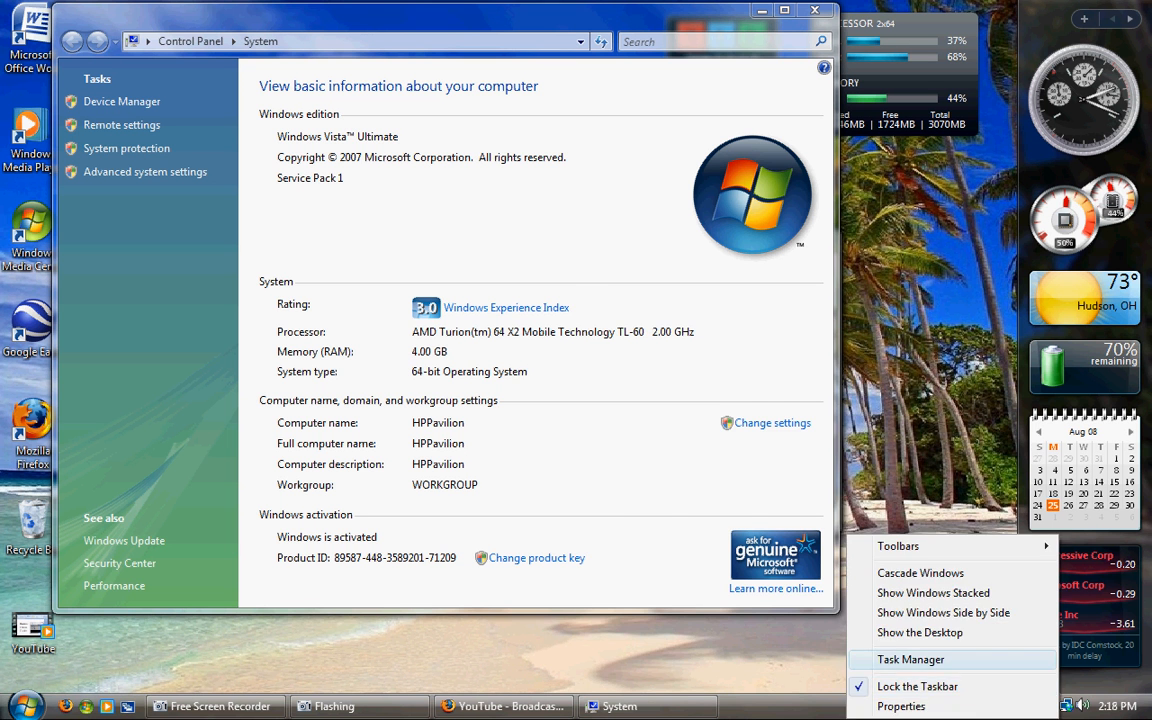
Step: View Task Manager's Performance graphs (3070 MB total, 41% used), minimize System, then close Task Manager
click(910, 660)
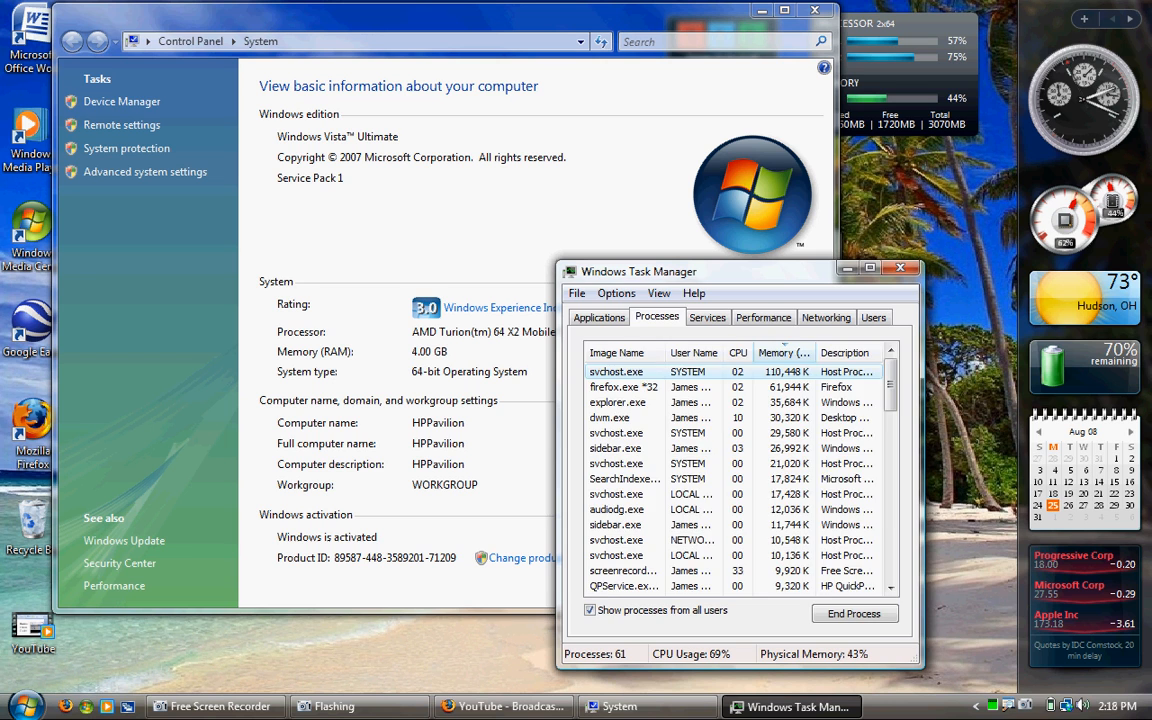
click(764, 316)
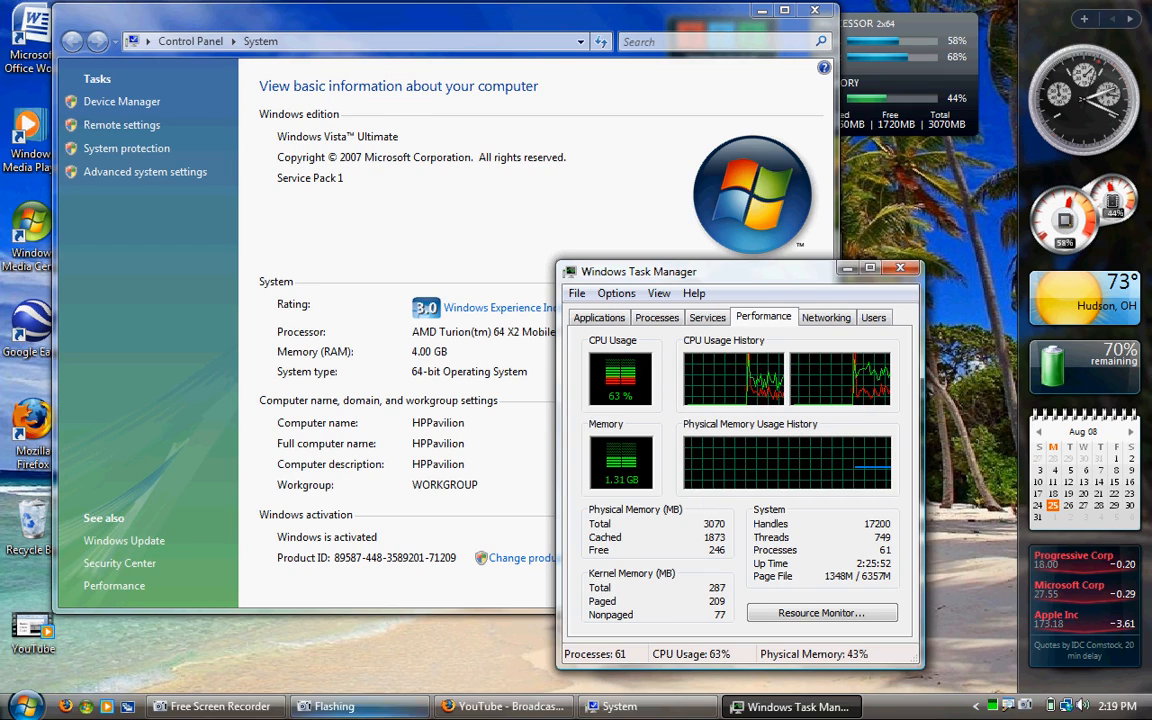
click(504, 706)
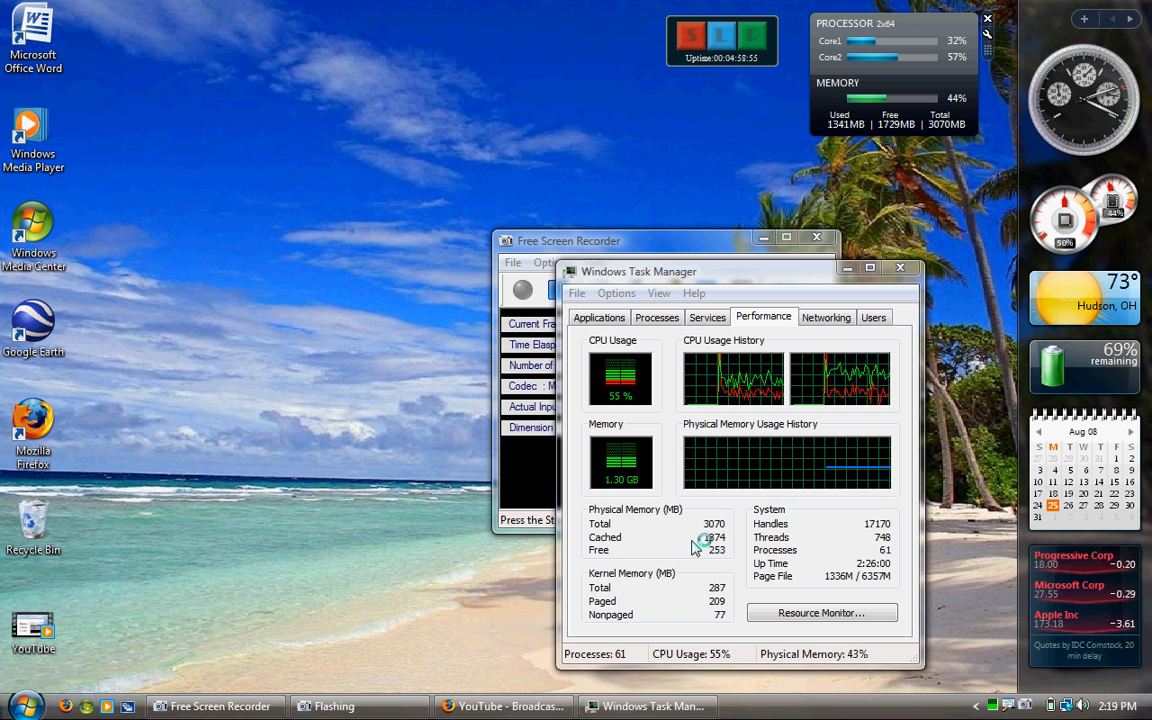
mouse_move(204, 592)
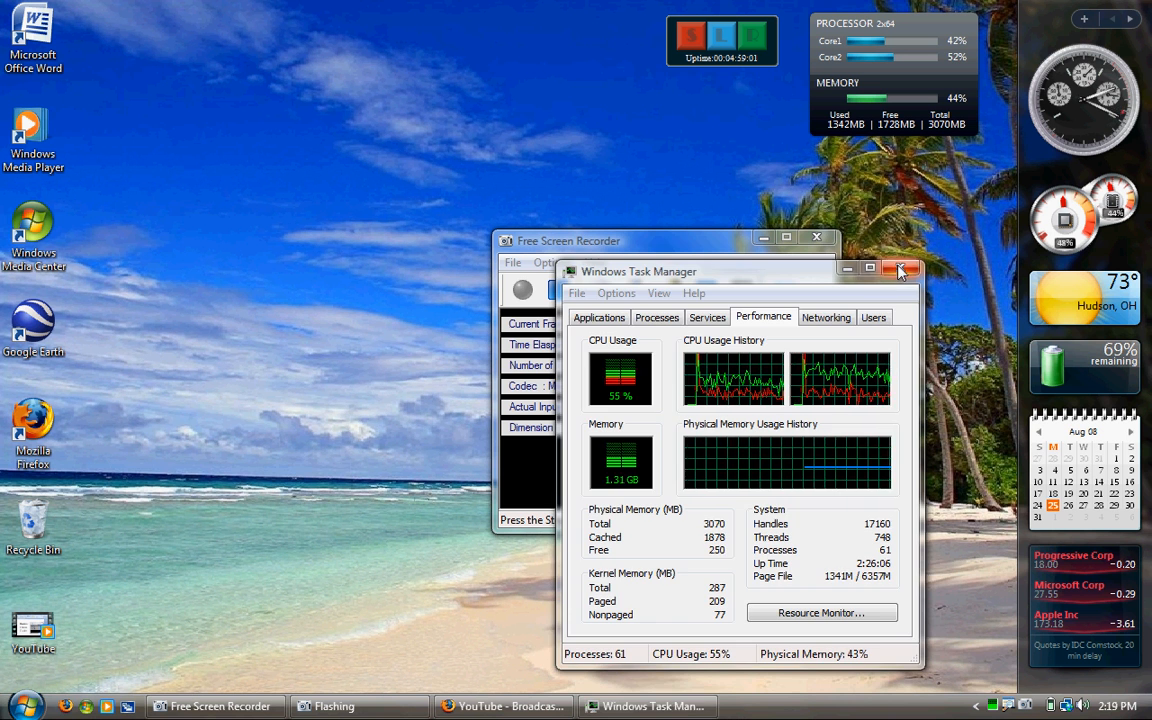
click(900, 270)
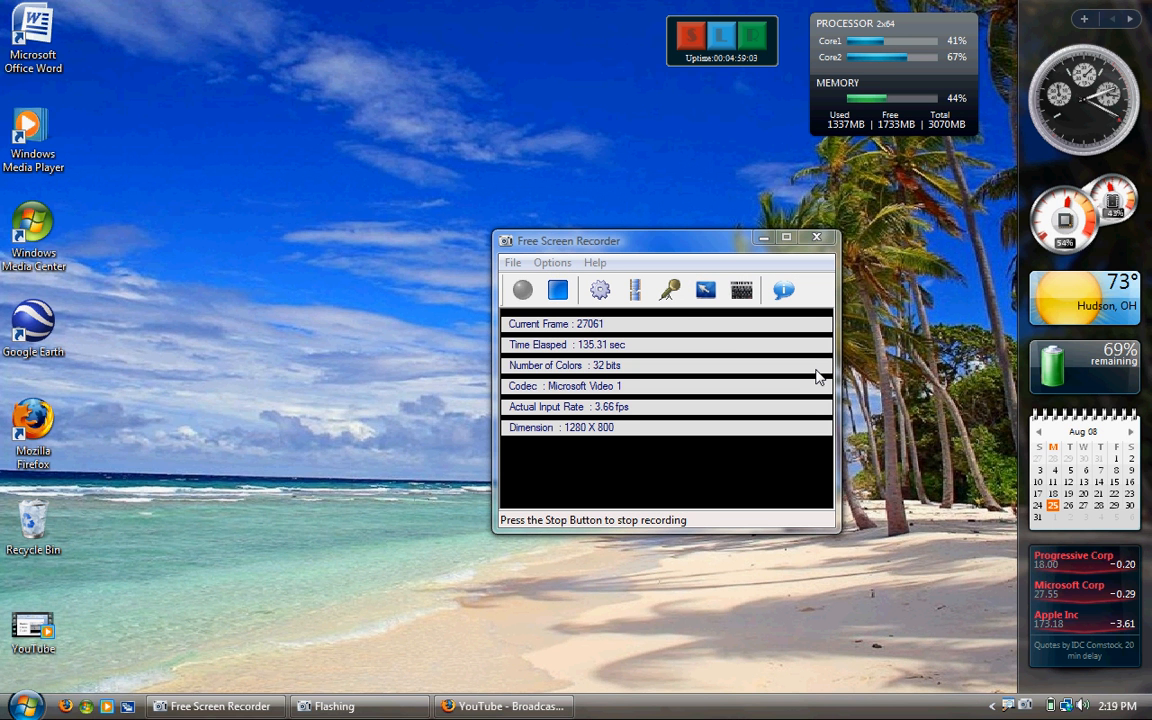